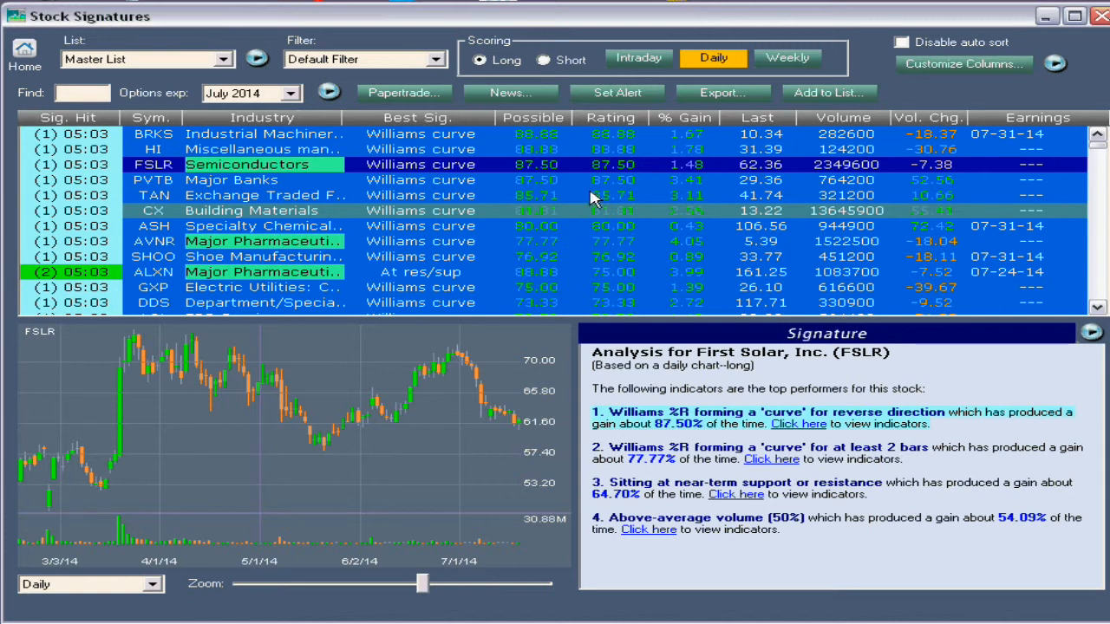
{"action": "mouse_move", "coordinate": [290, 232]}
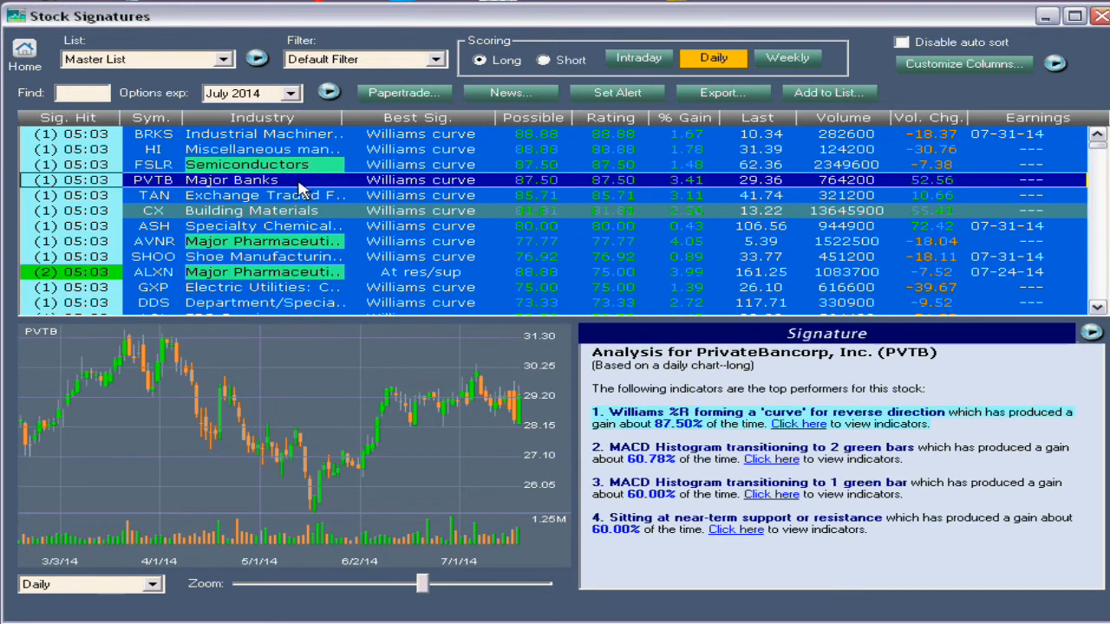
{"action": "mouse_move", "coordinate": [403, 251]}
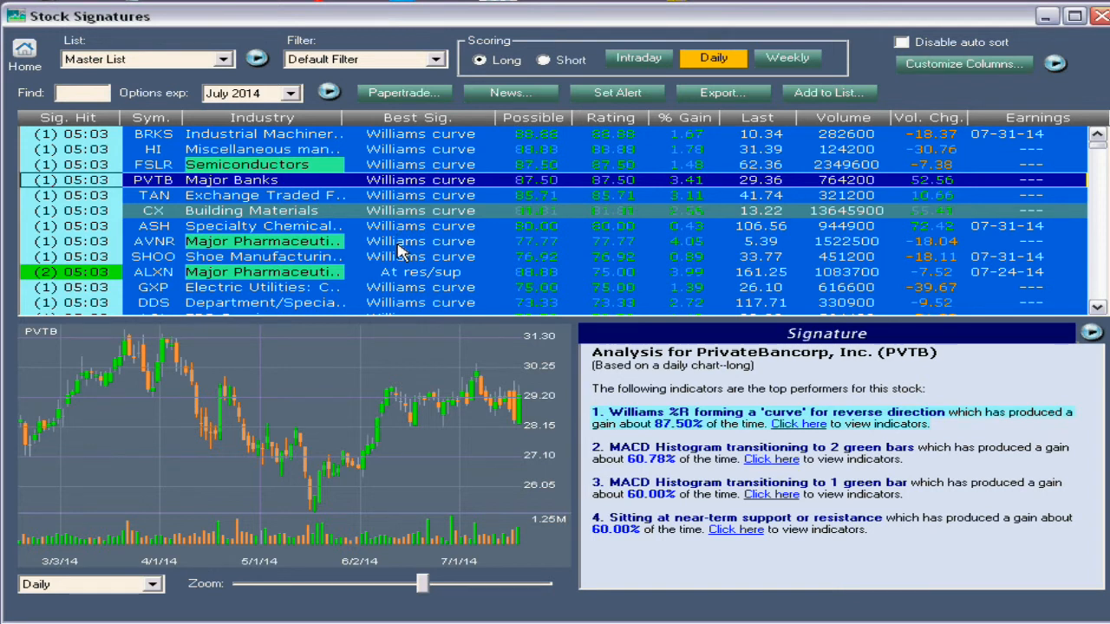
- Show Hillenbrand Inc (HI) with its four top indicators, and begin a sound alert for it
{"action": "left_click", "coordinate": [261, 241]}
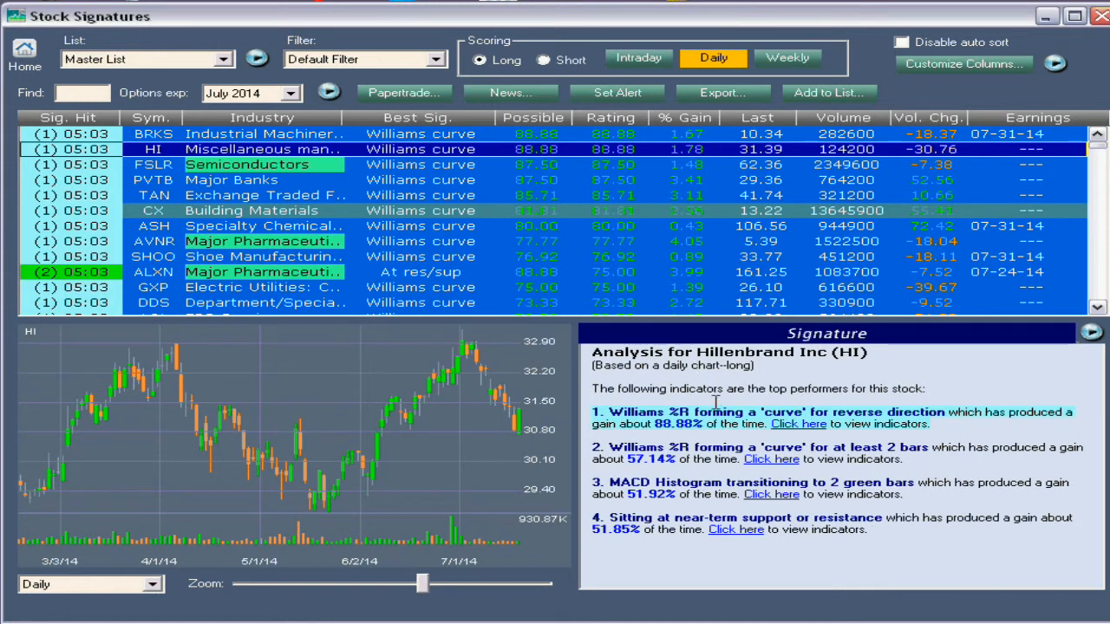
{"action": "mouse_move", "coordinate": [464, 252]}
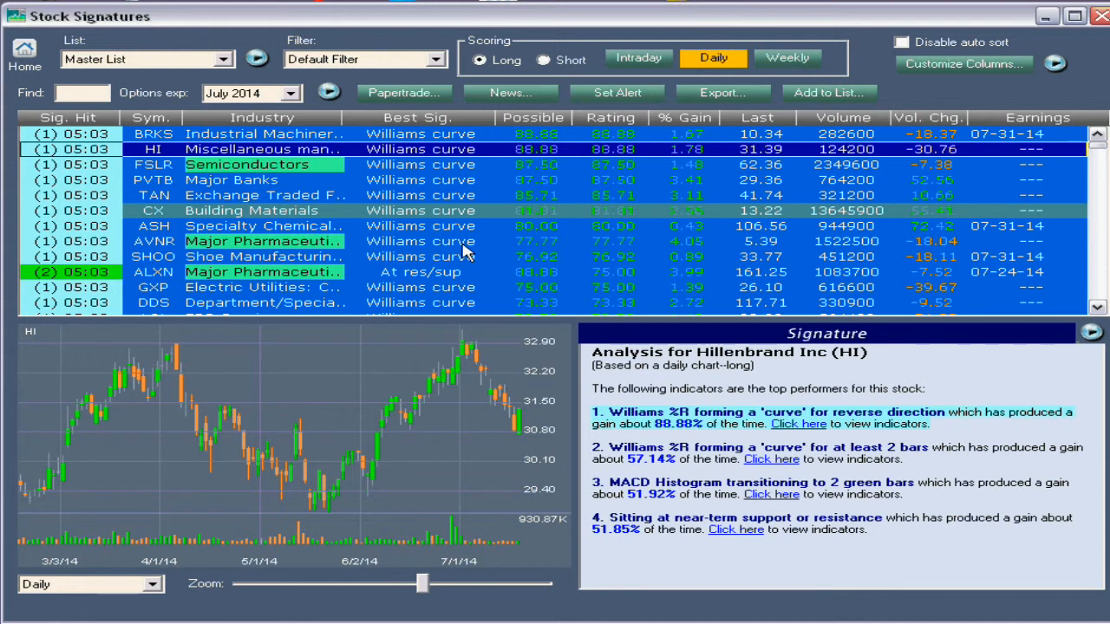
{"action": "mouse_move", "coordinate": [524, 267]}
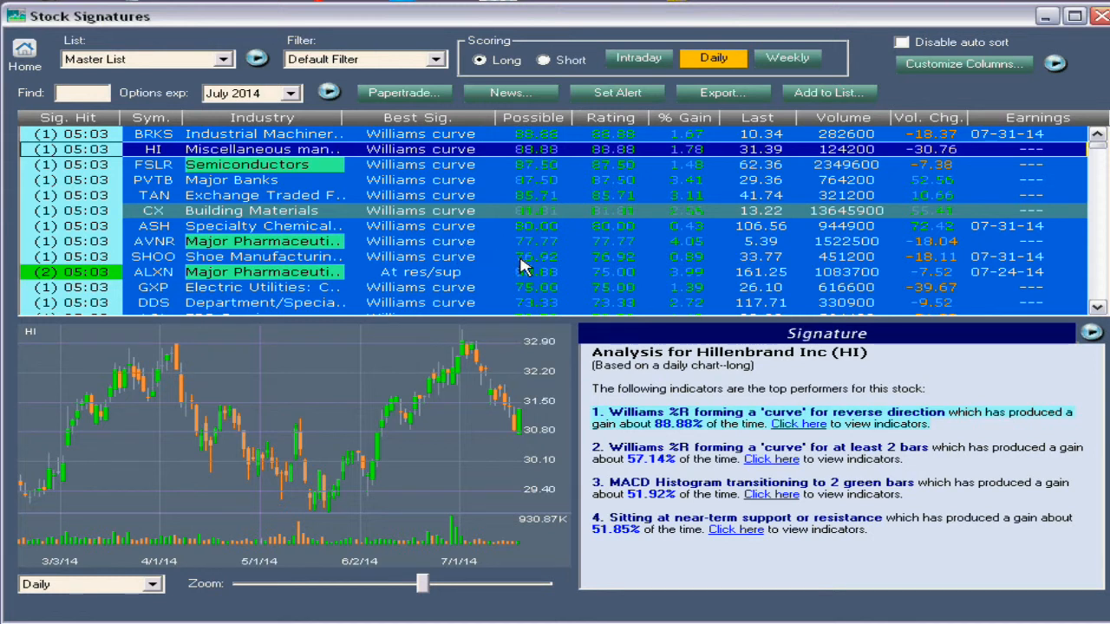
{"action": "left_click", "coordinate": [616, 92]}
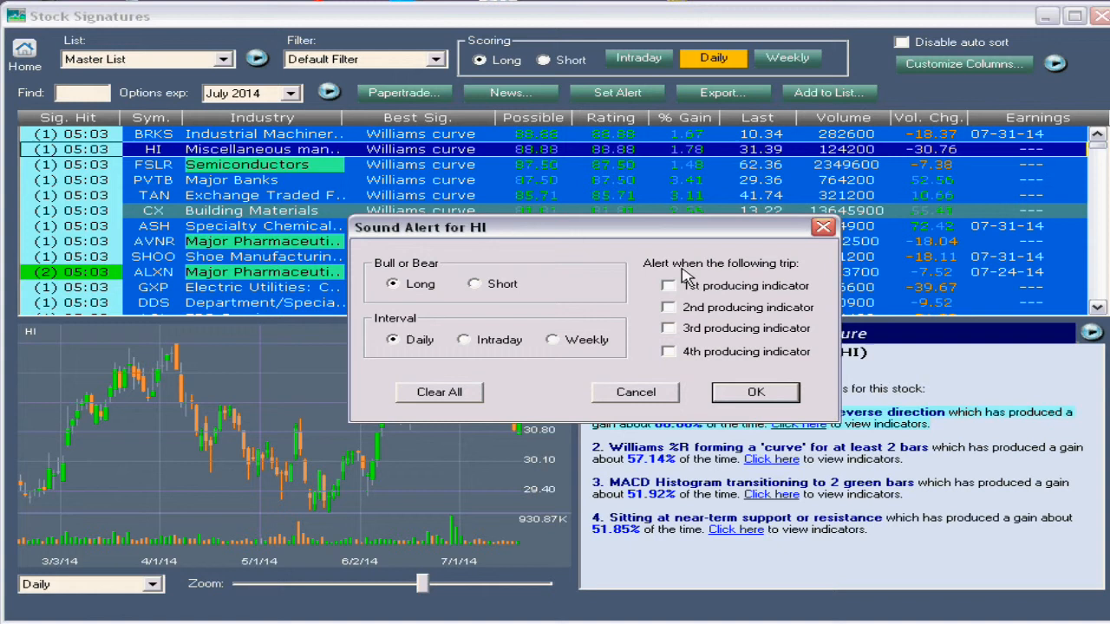